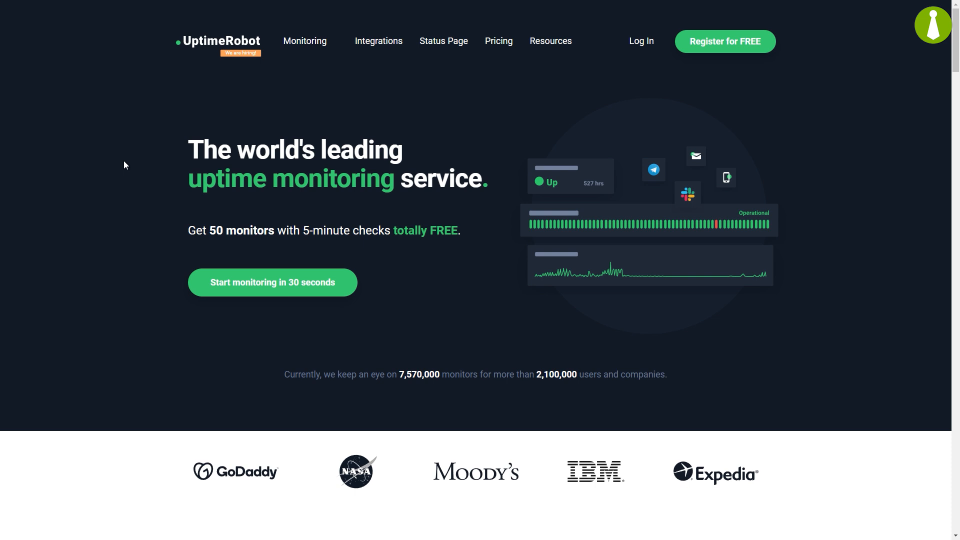
mouse_move(557, 82)
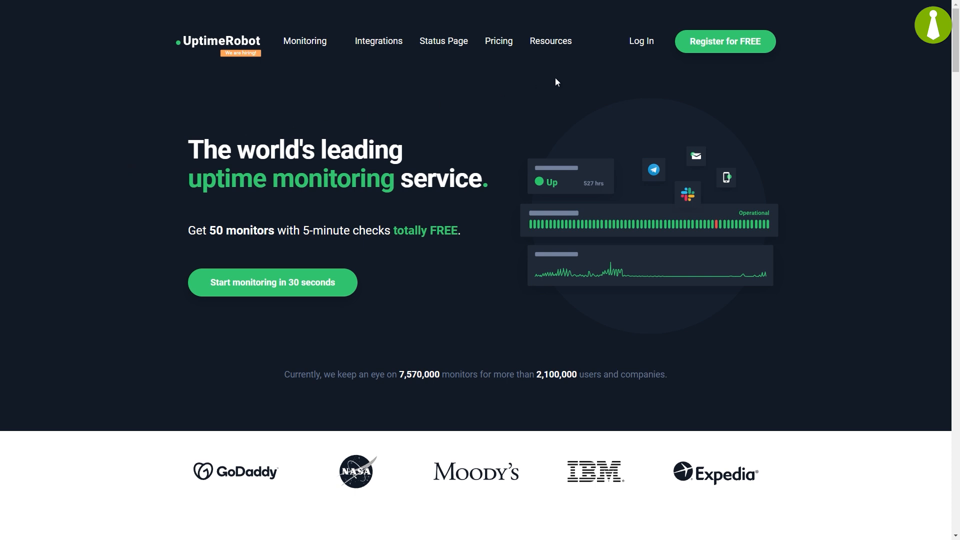
mouse_move(640, 41)
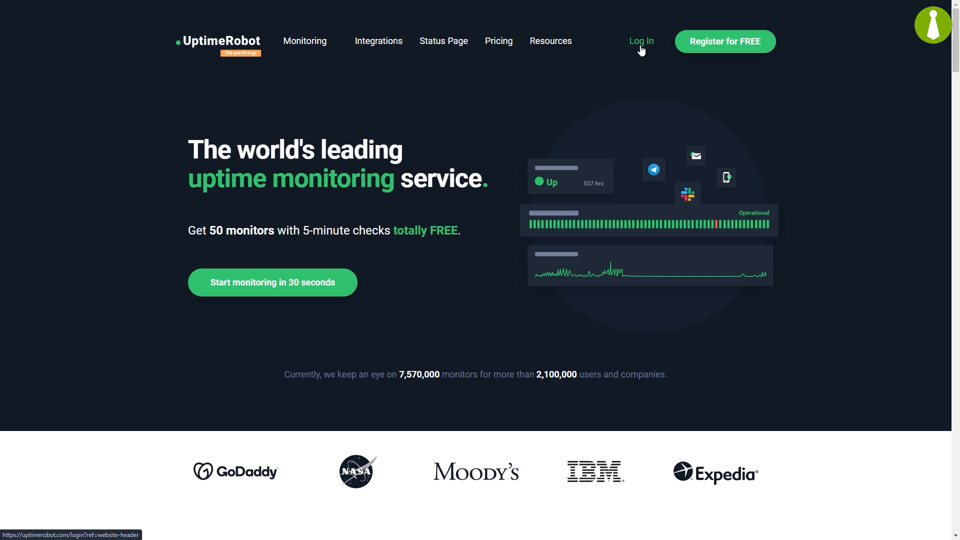
Open the UptimeRobot login page from the homepage's top navigation
click(640, 41)
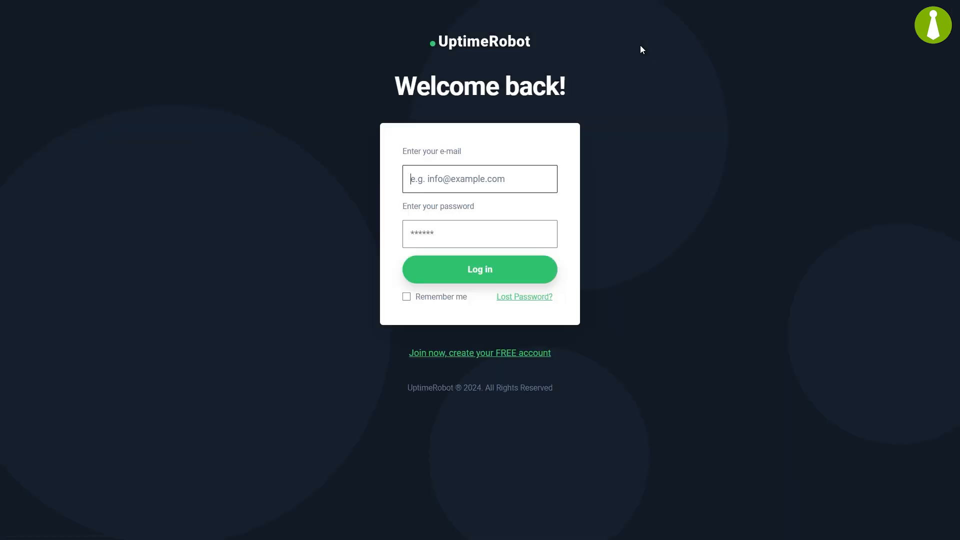
Sign in, then create and copy the main API key under My Settings' API Settings
click(480, 269)
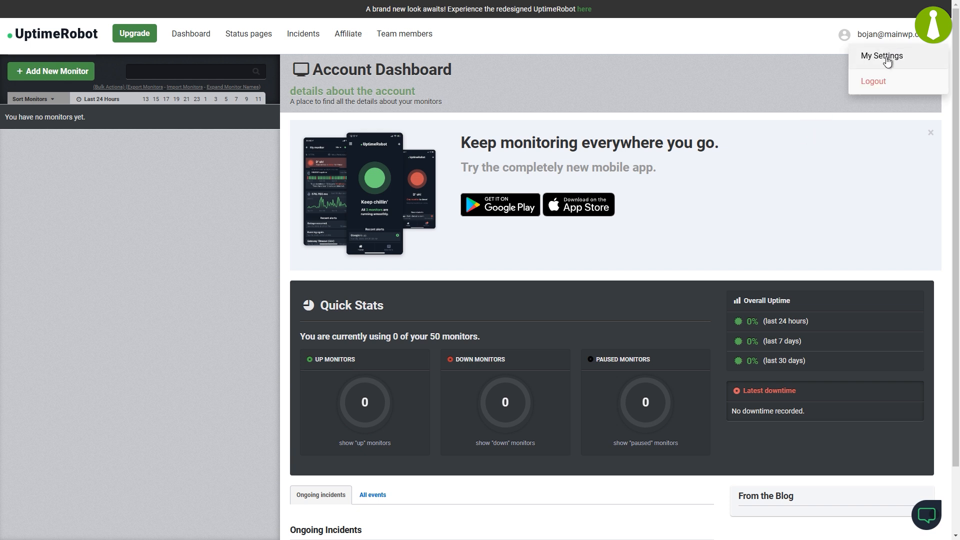
click(881, 55)
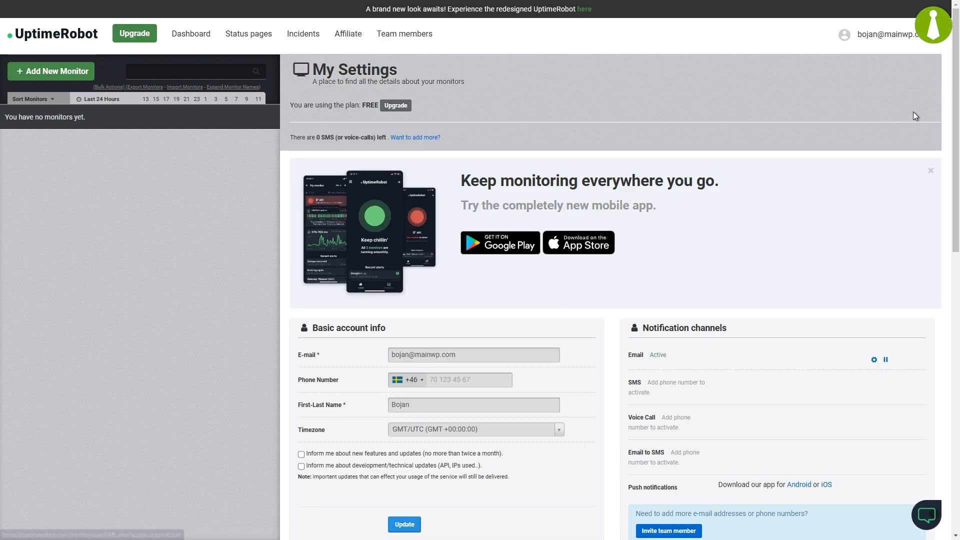
scroll(down, 3)
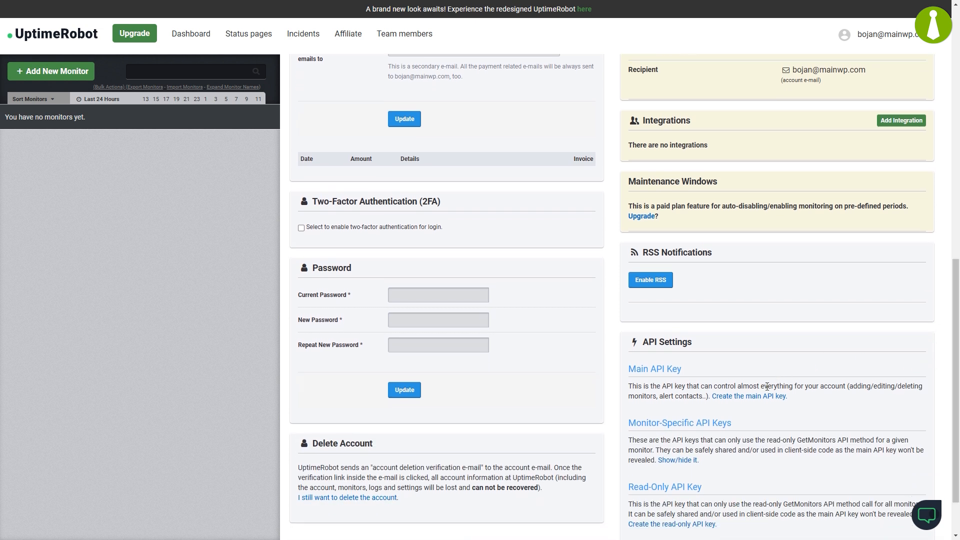
click(747, 396)
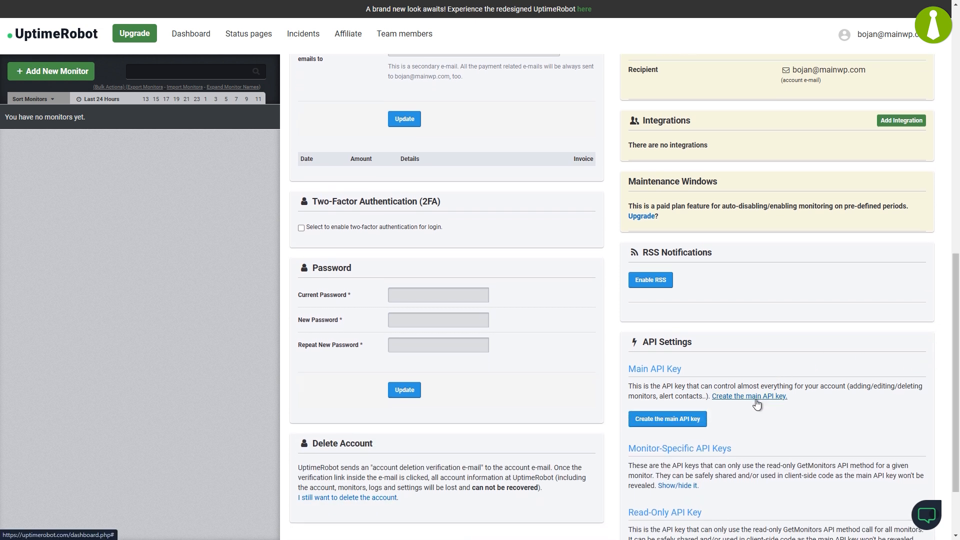
click(666, 419)
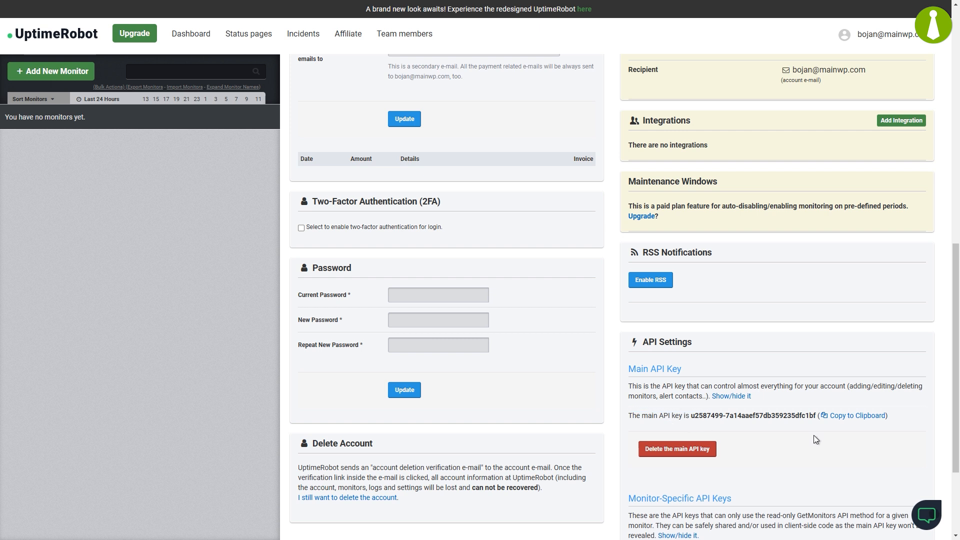
click(855, 415)
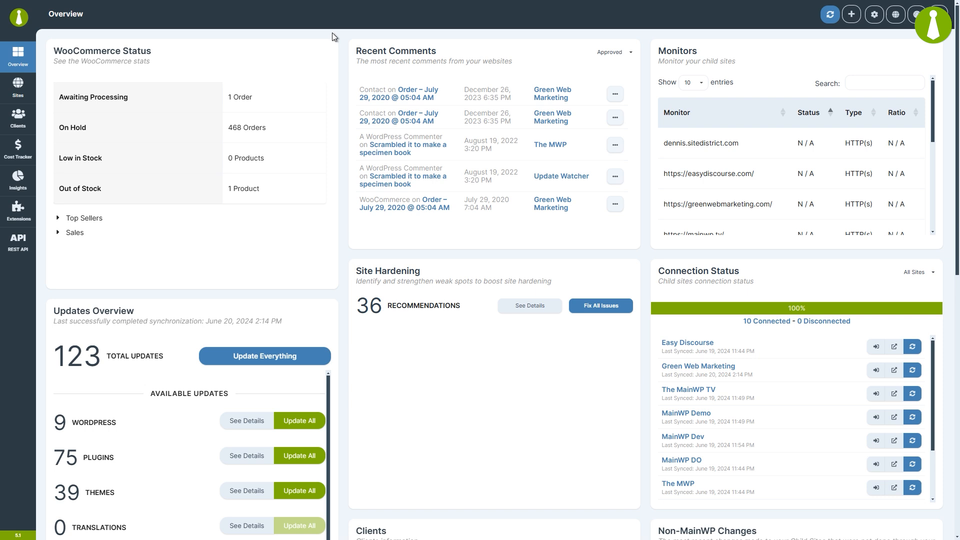
Go to Extensions and open Advanced Uptime Monitor under Monitoring
click(18, 210)
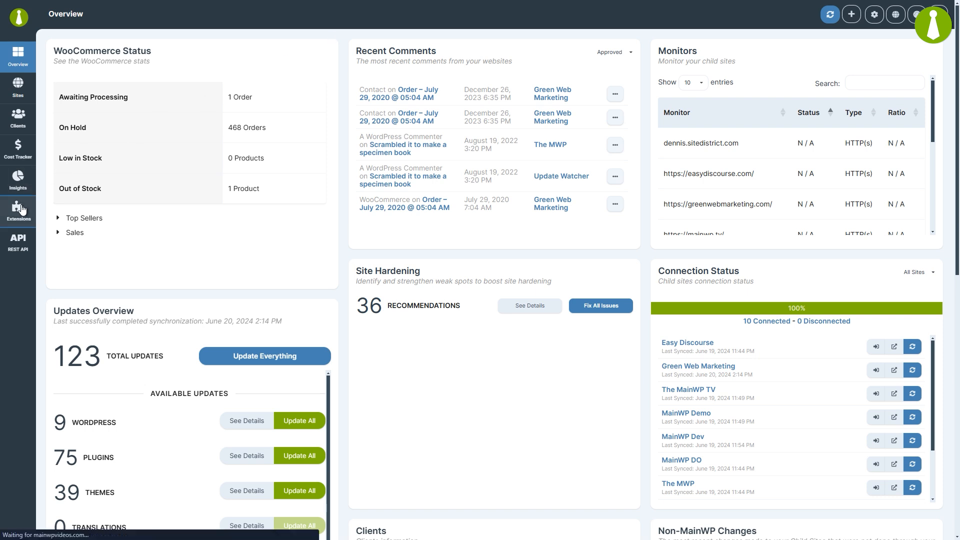
click(18, 211)
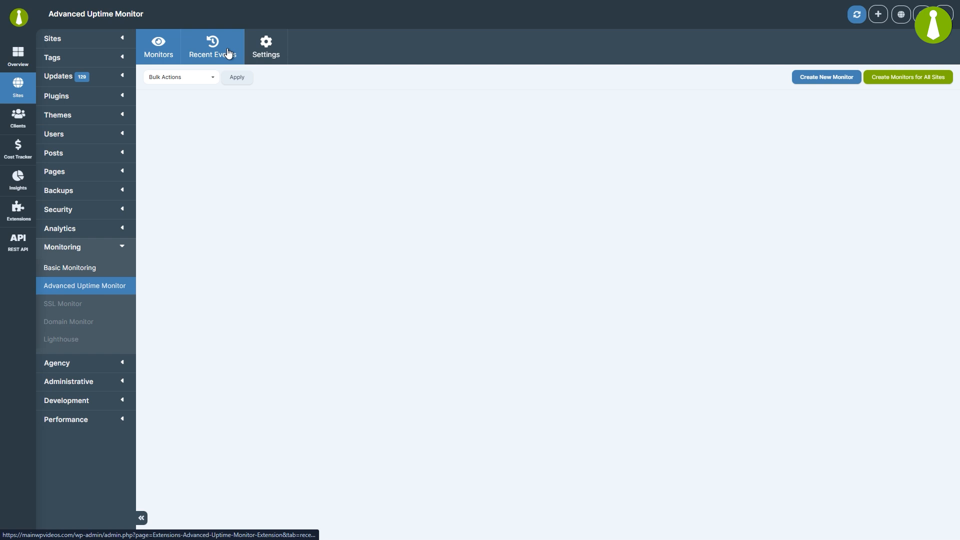
click(825, 77)
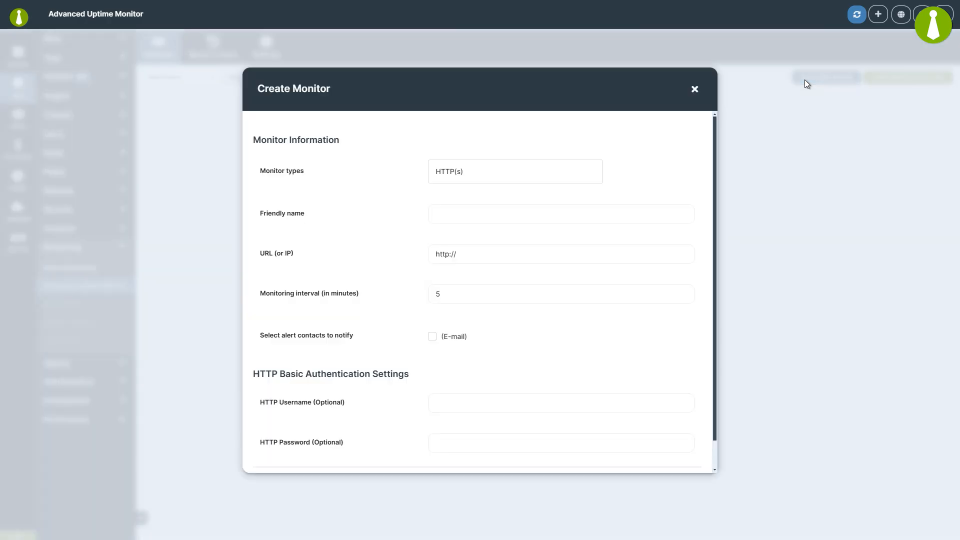
mouse_move(549, 167)
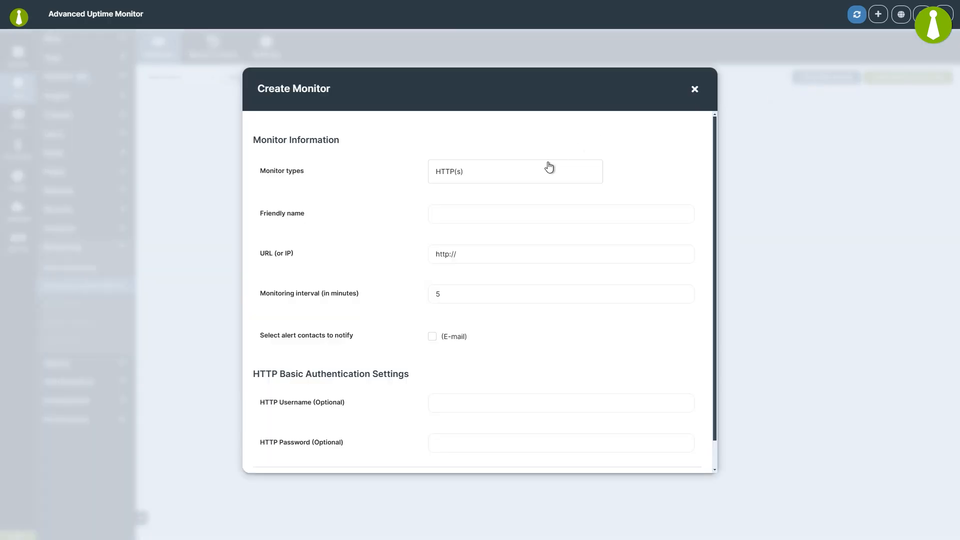
click(514, 172)
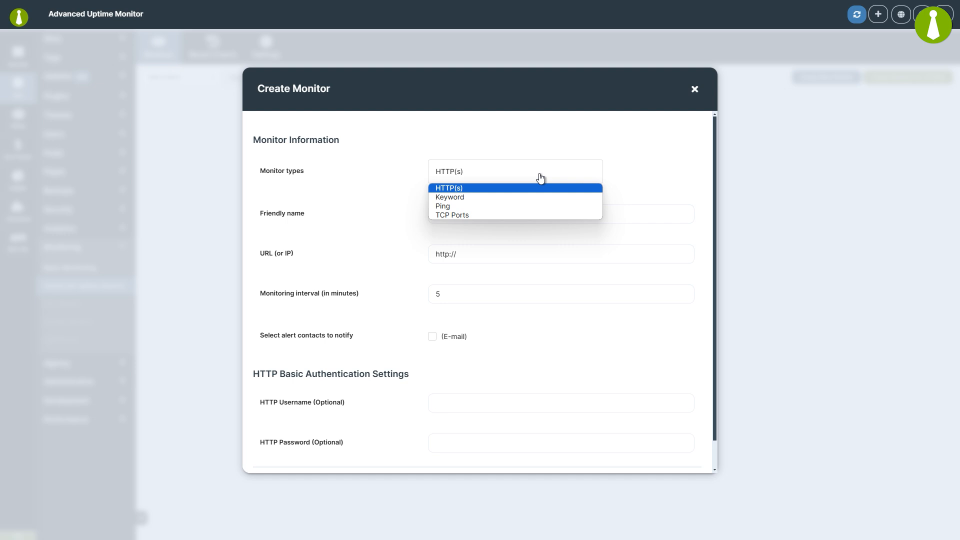
mouse_move(537, 189)
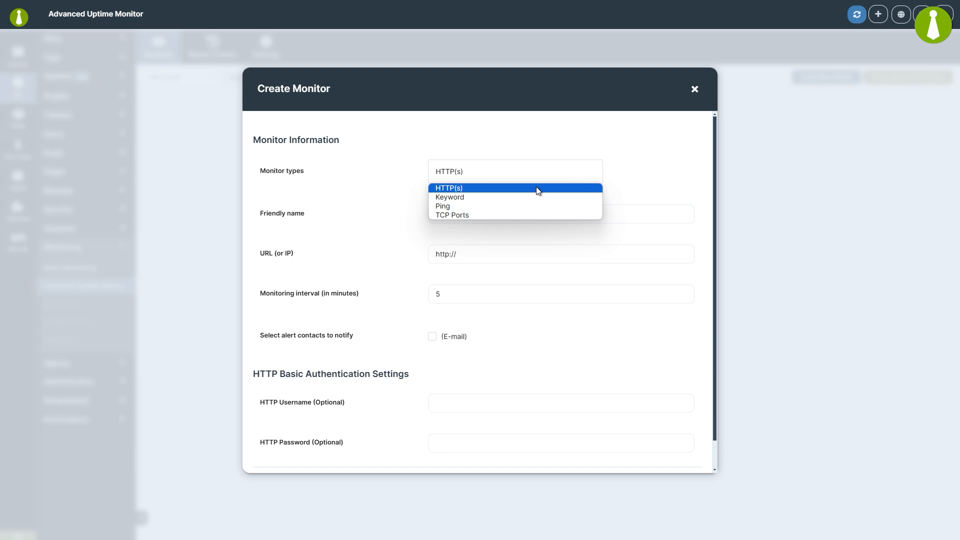
mouse_move(514, 196)
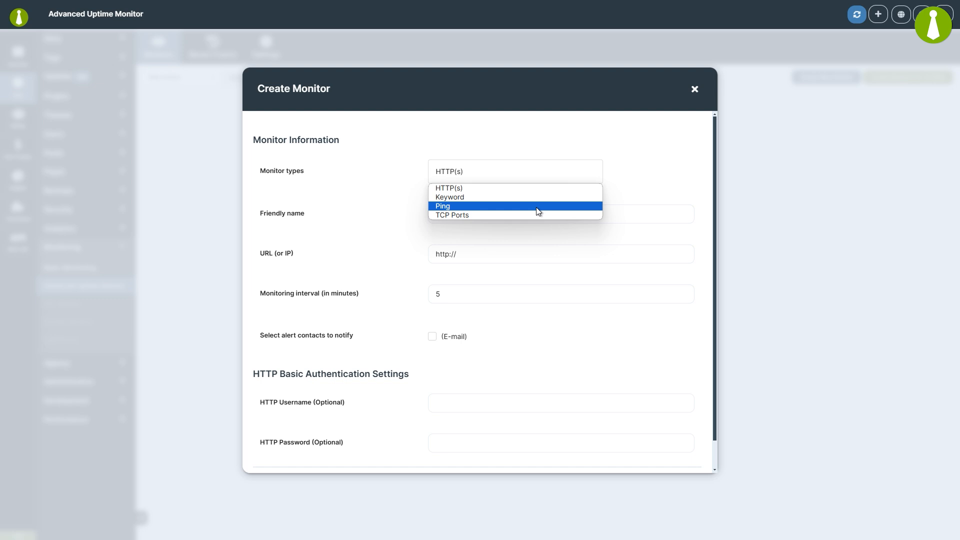
mouse_move(534, 215)
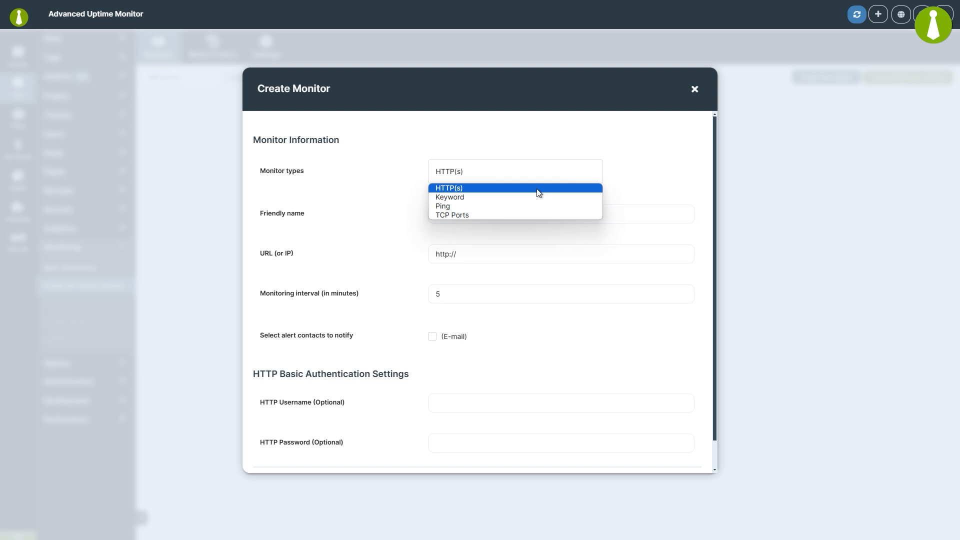
text(Easy Discourse)
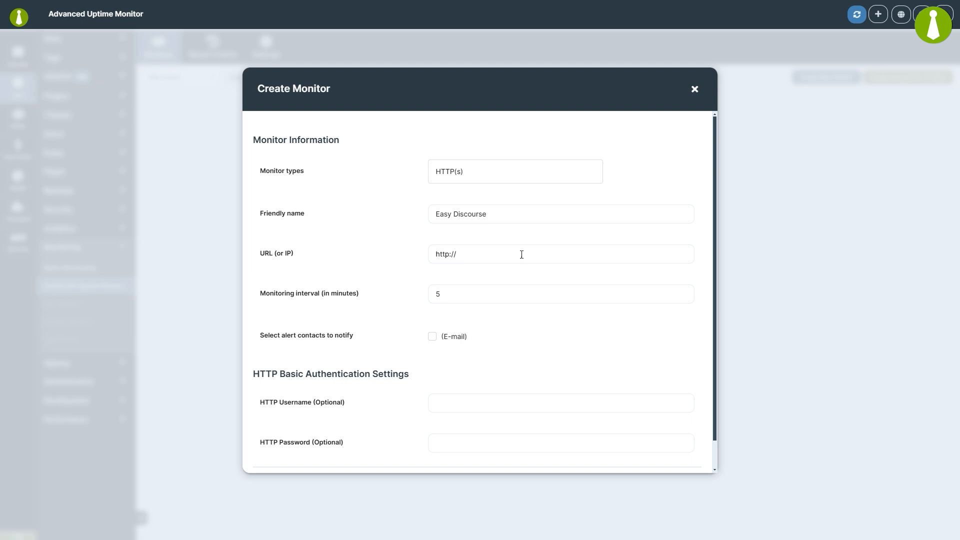
text(https://easydiscourse.com/)
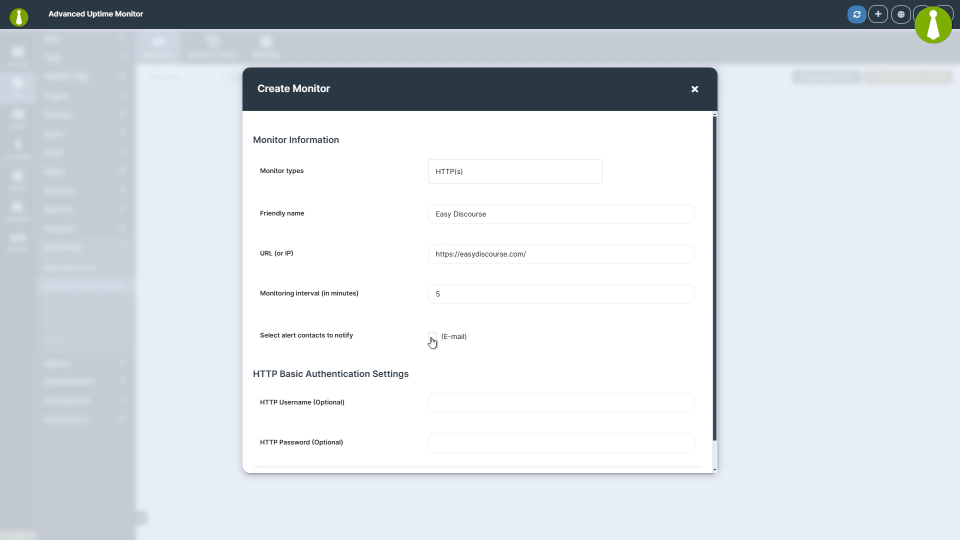
click(432, 336)
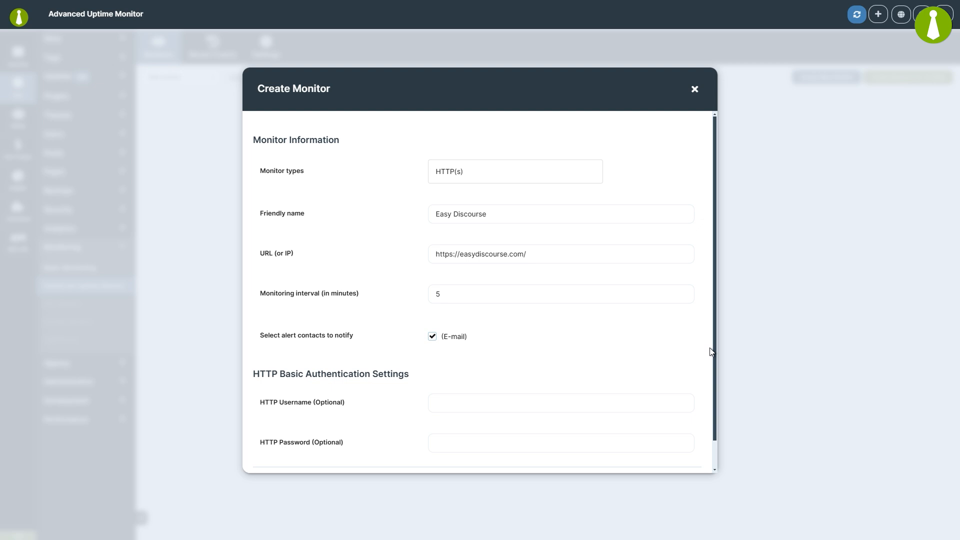
scroll(down, 3)
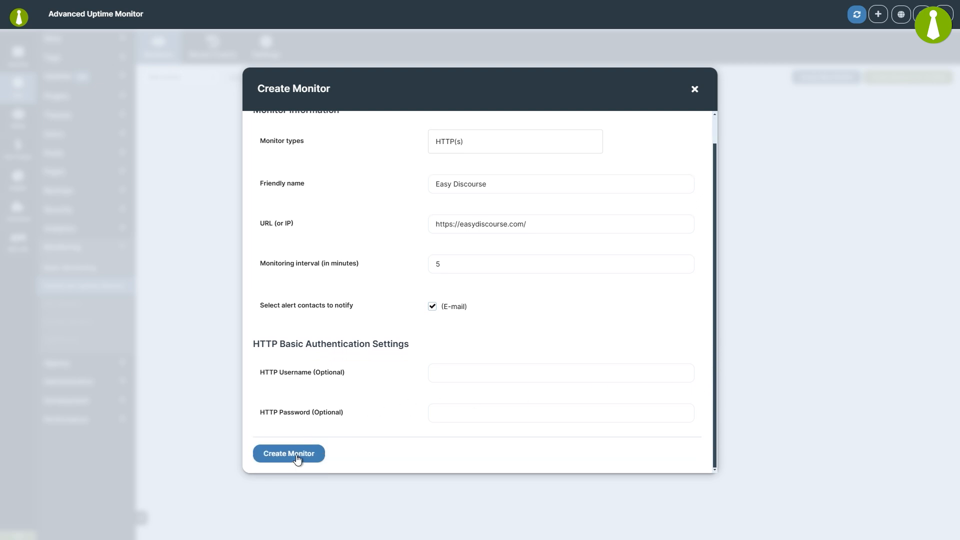
click(289, 453)
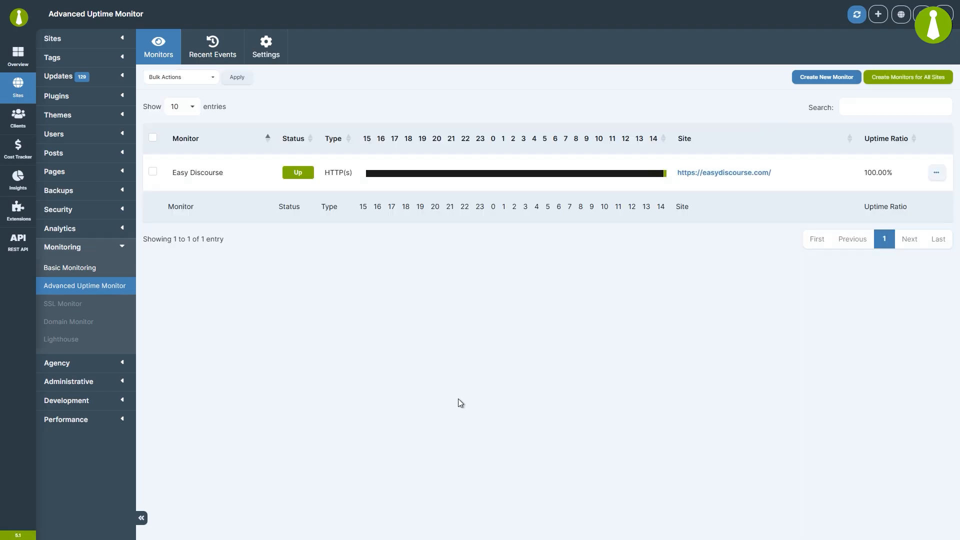
mouse_move(676, 228)
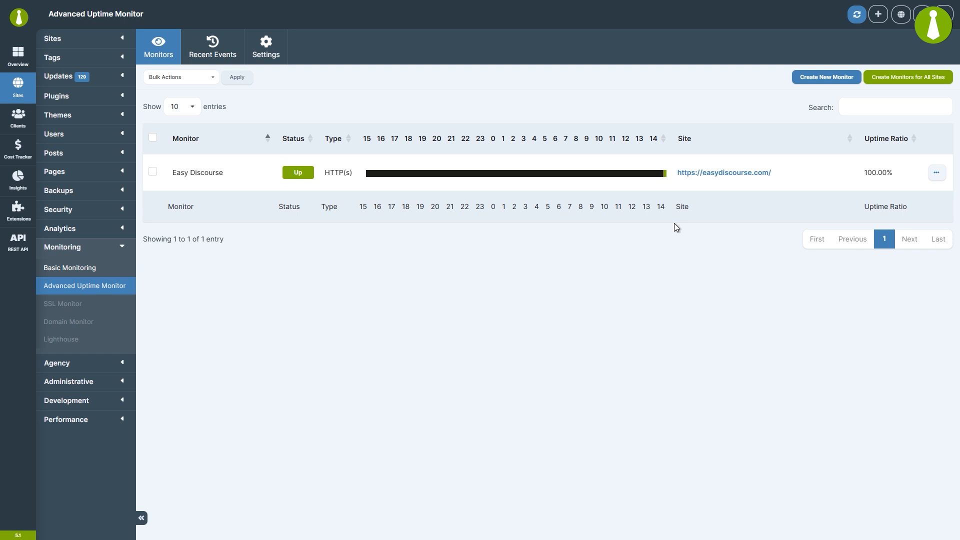
mouse_move(712, 221)
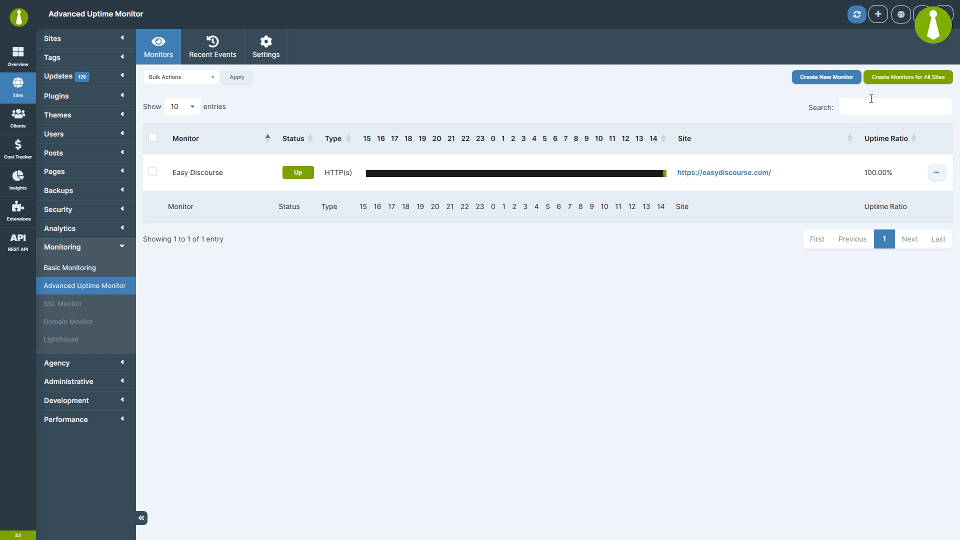
Run 'Create Monitors for All Sites' and close the progress dialog when done
click(908, 77)
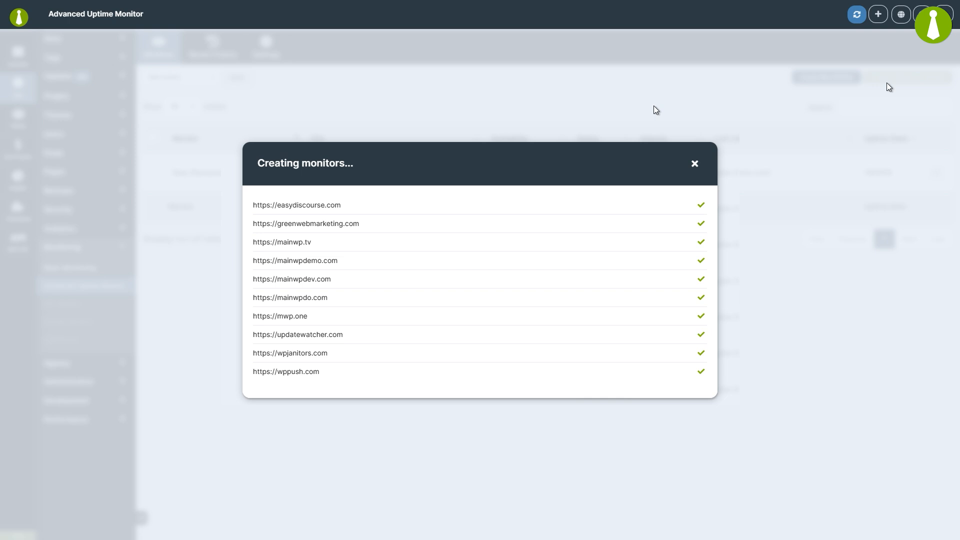
click(694, 163)
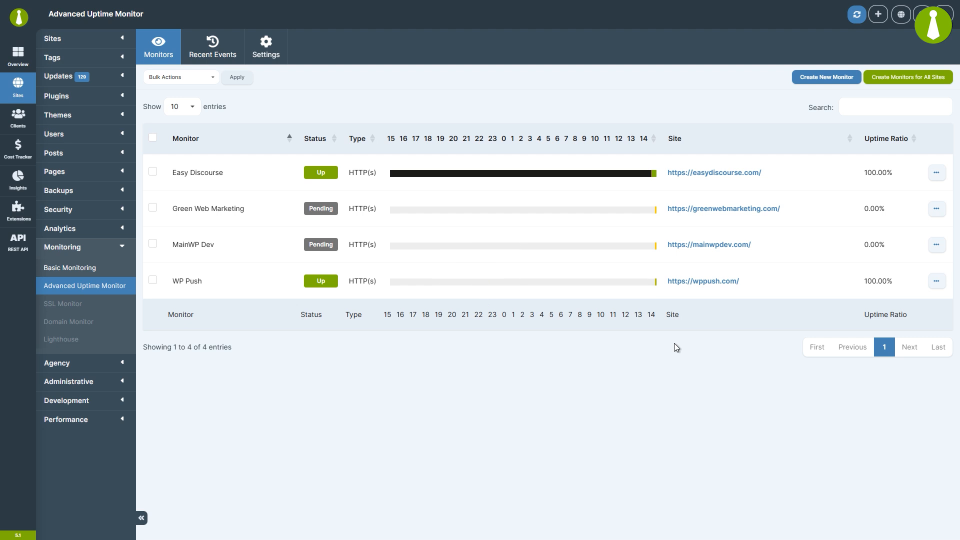
click(935, 172)
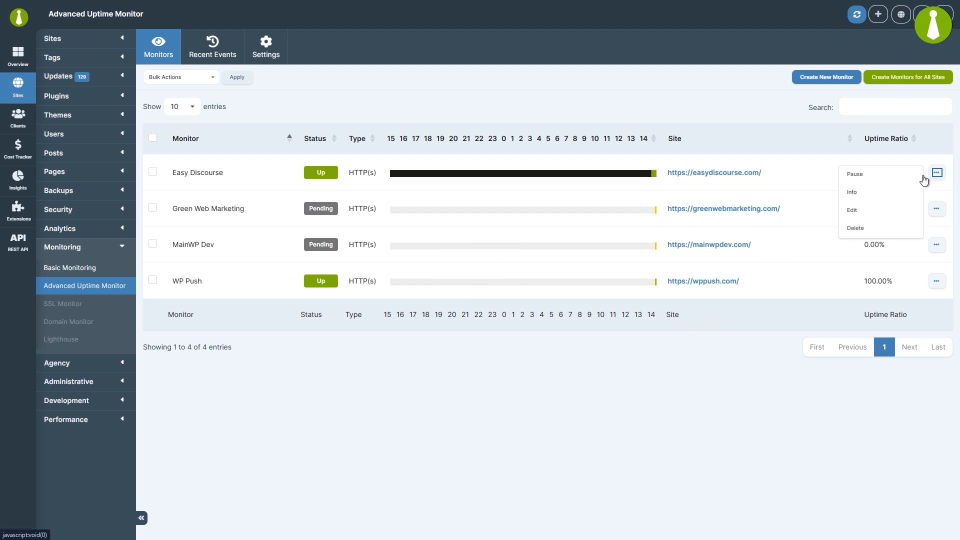
click(851, 210)
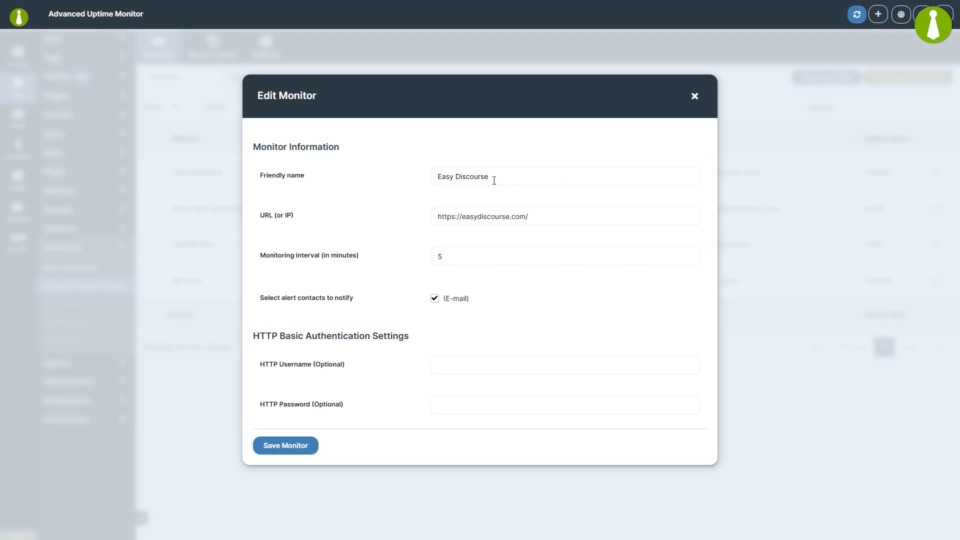
click(285, 444)
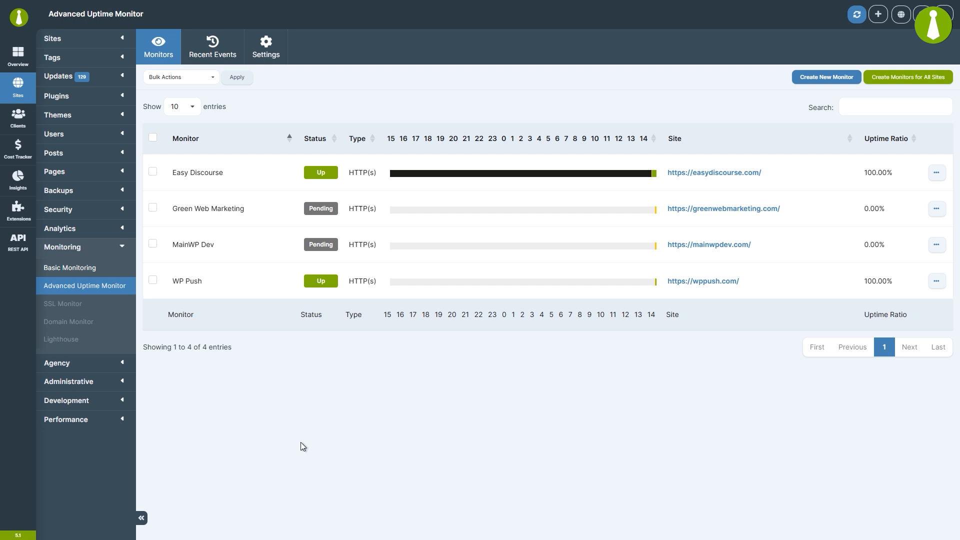
mouse_move(619, 312)
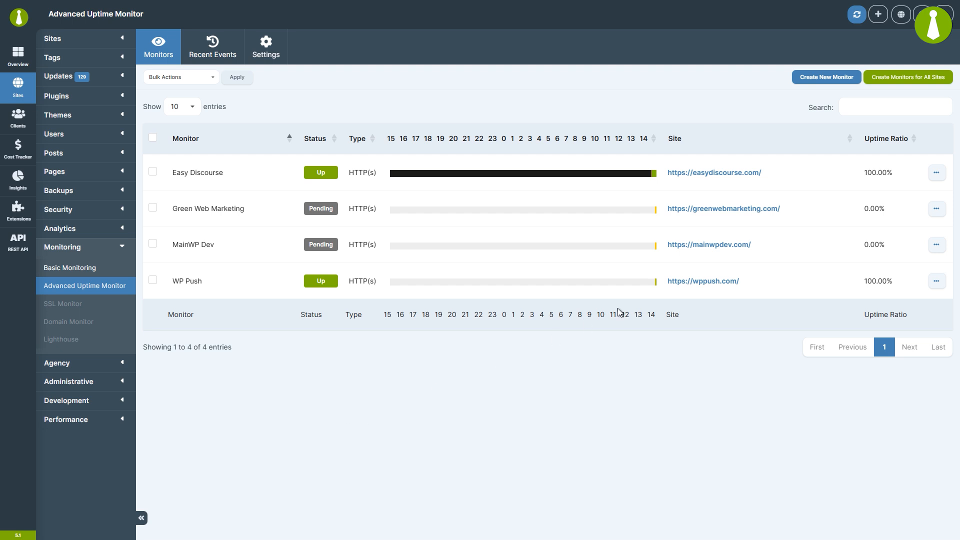
click(935, 171)
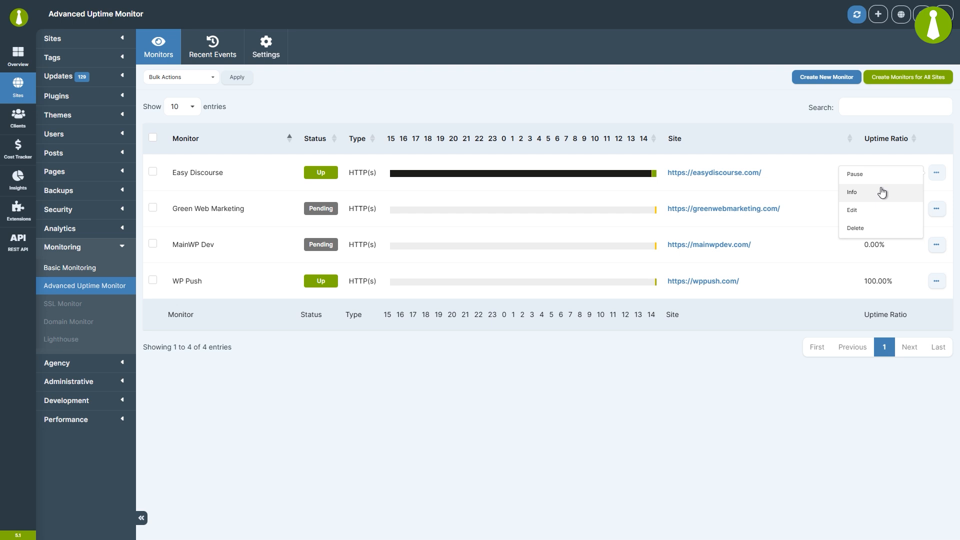
click(850, 192)
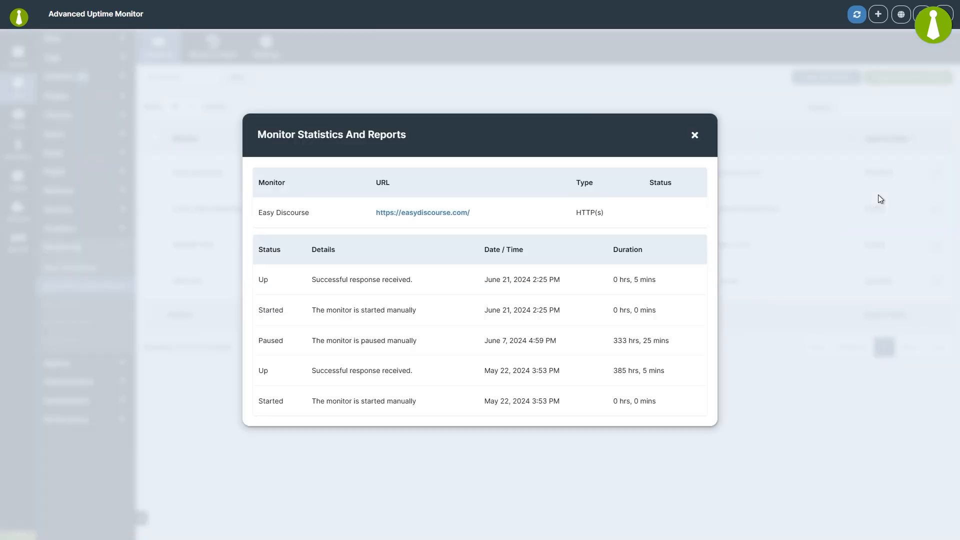
mouse_move(695, 147)
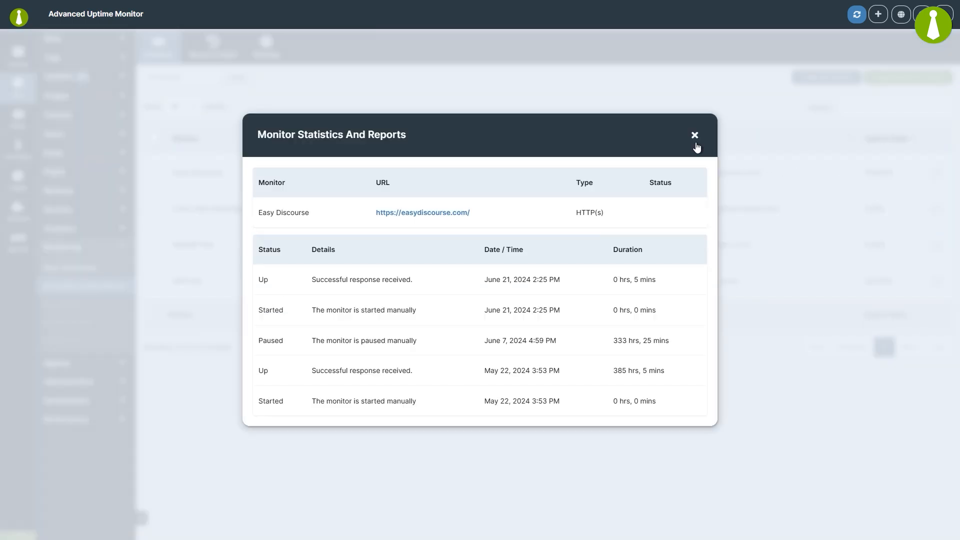
click(694, 135)
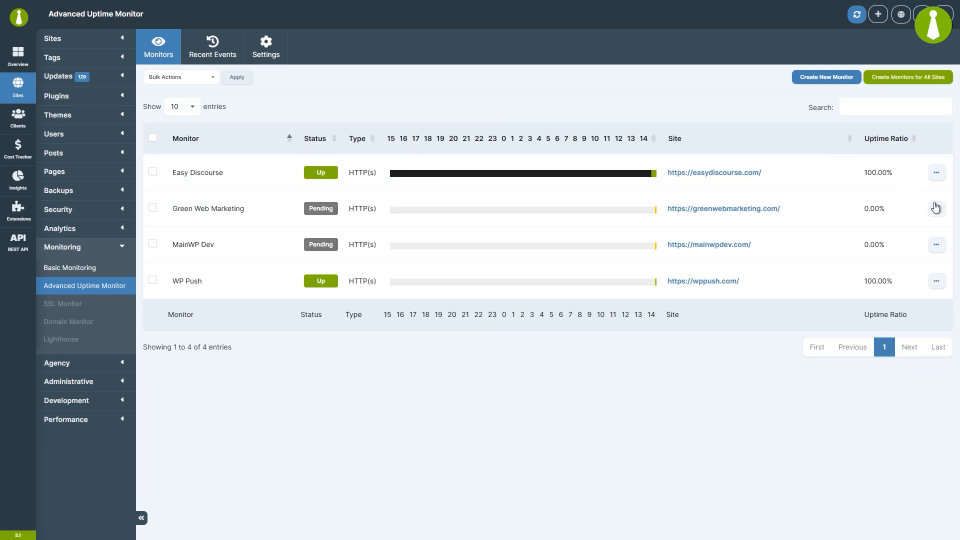
Delete the Green Web Marketing monitor and bulk-pause Easy Discourse and MainWP Dev
click(936, 208)
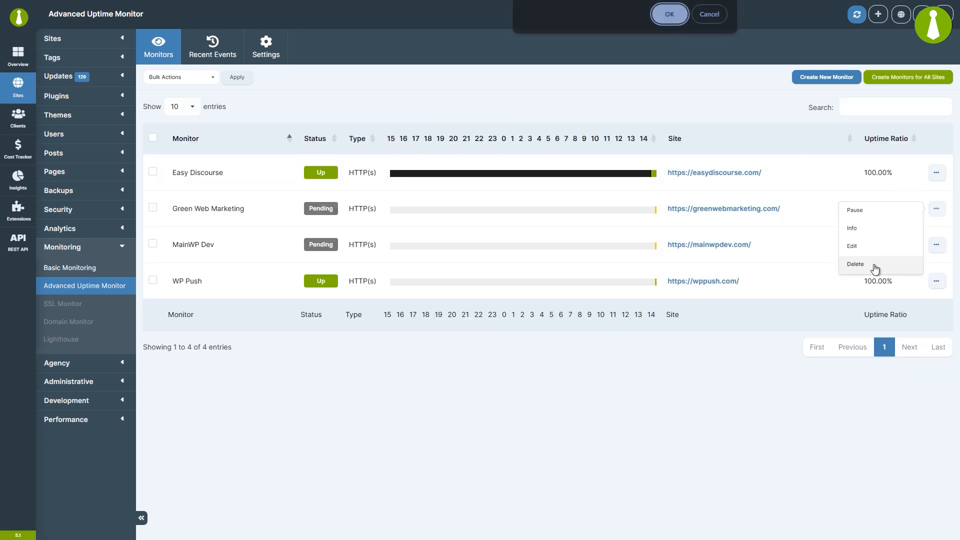
click(856, 264)
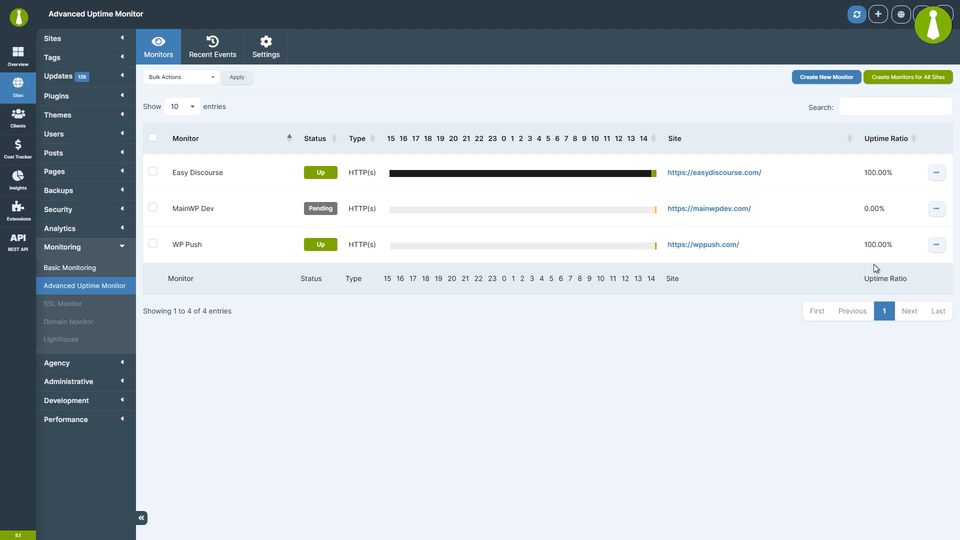
mouse_move(583, 221)
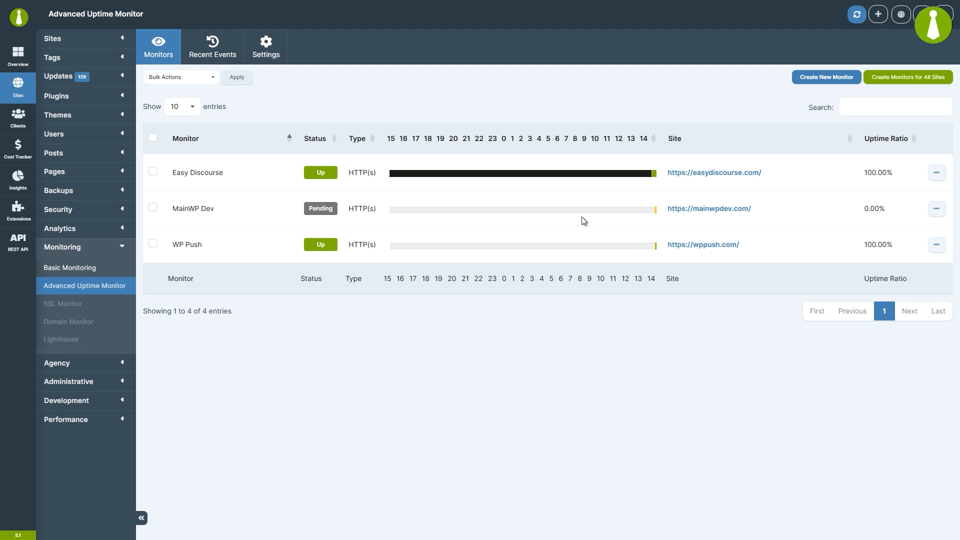
click(152, 208)
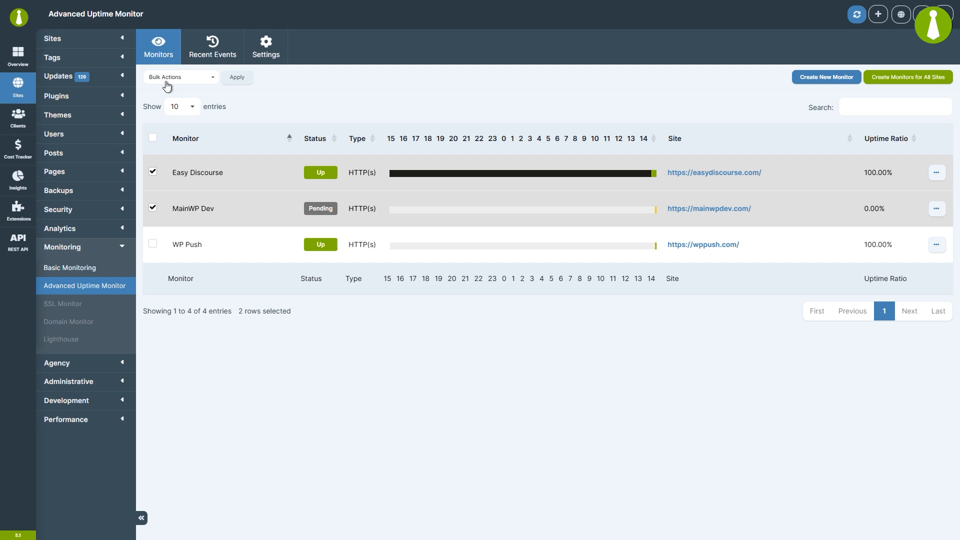
click(178, 77)
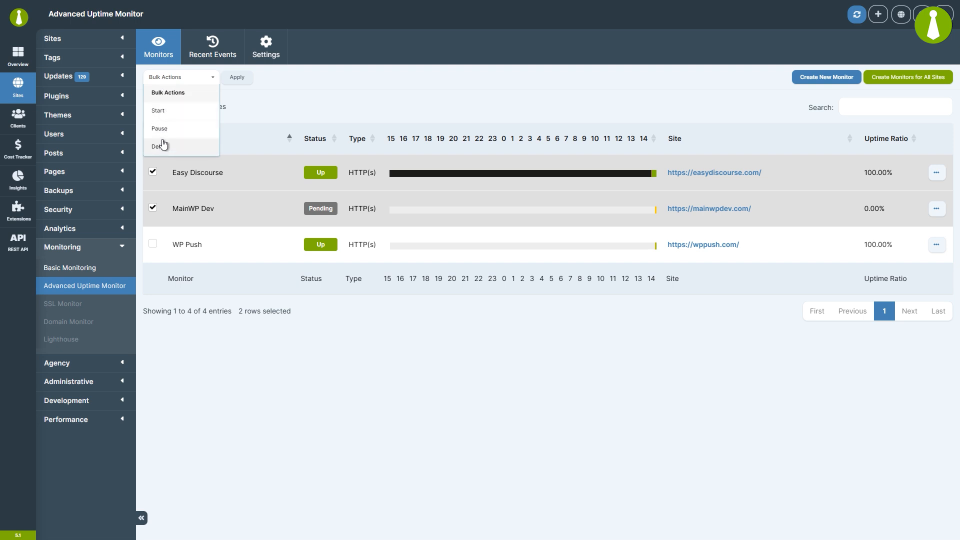
click(159, 128)
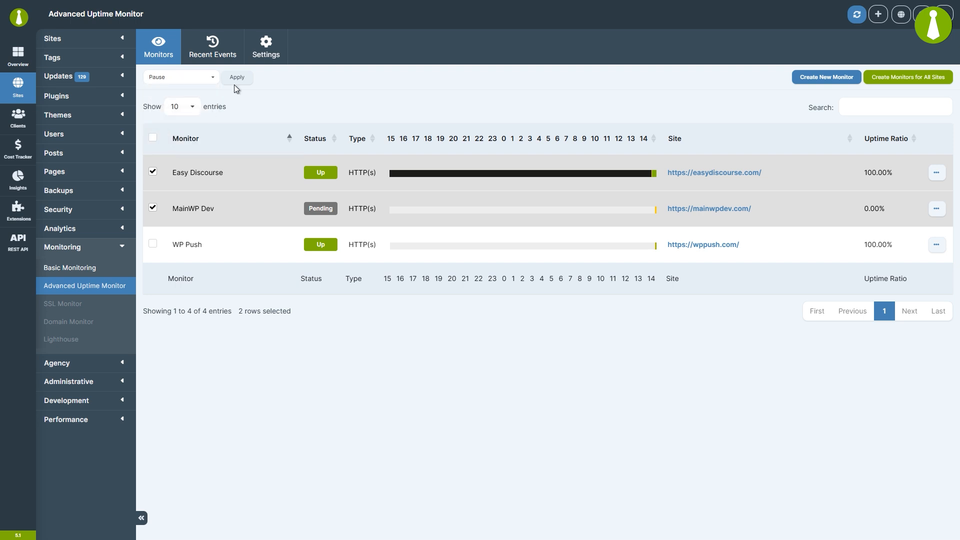
click(212, 46)
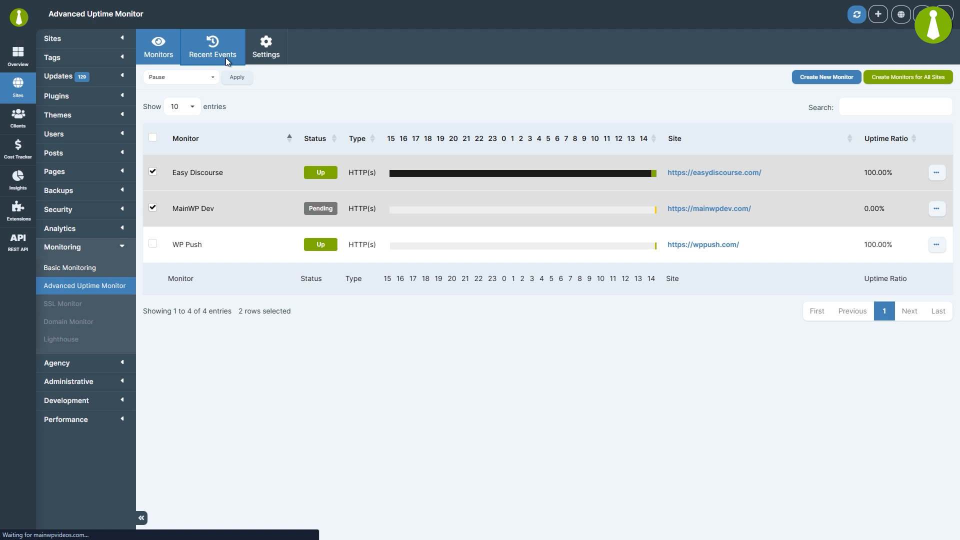
Show the Recent Events log for Easy Discourse, MainWP Dev and WP Push
click(212, 47)
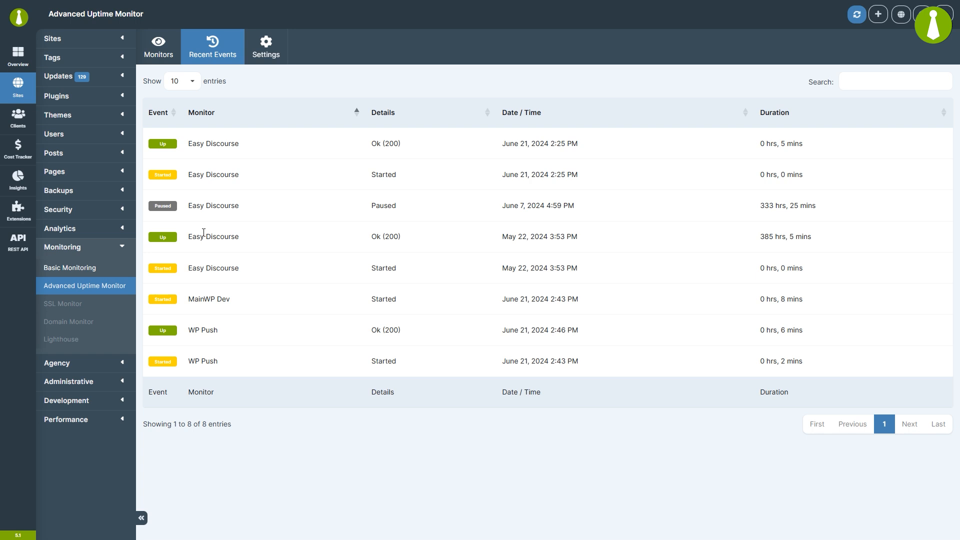
mouse_move(586, 253)
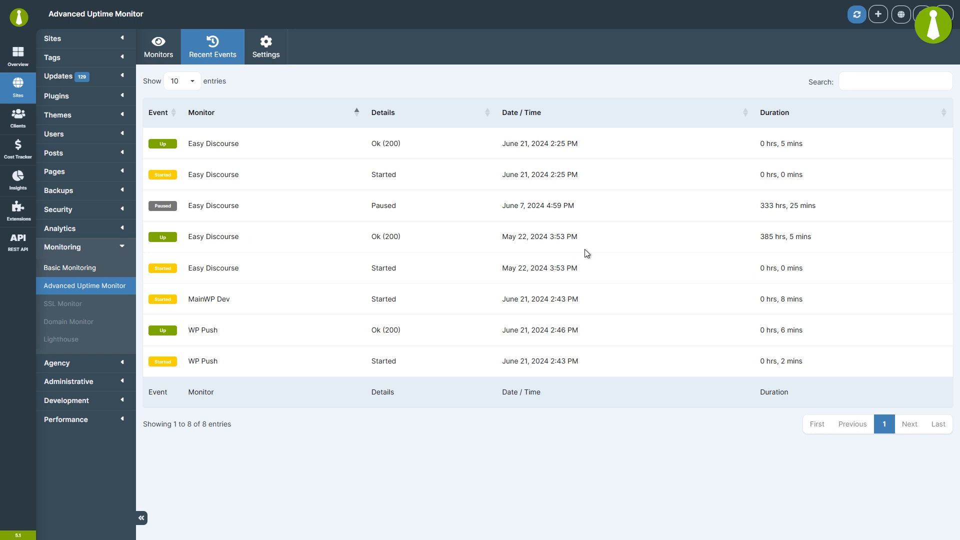